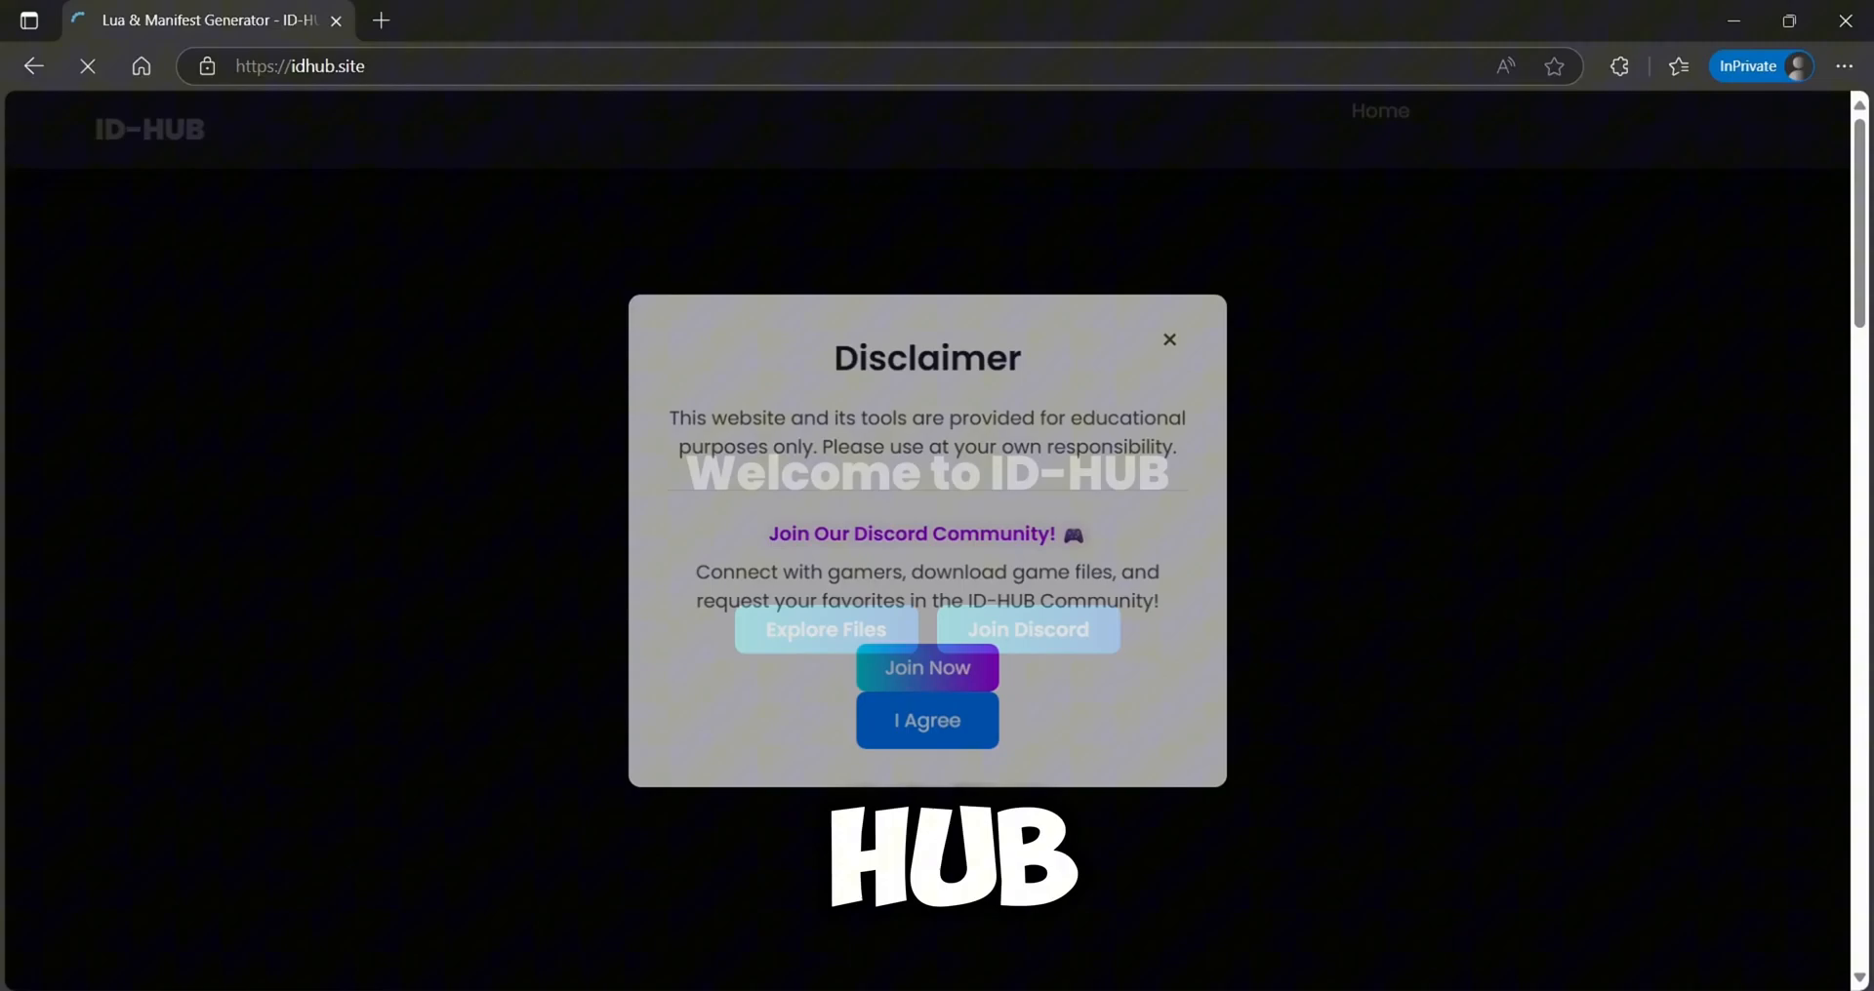
Step: Accept the disclaimer to reach the Welcome to ID-HUB landing page
click(926, 720)
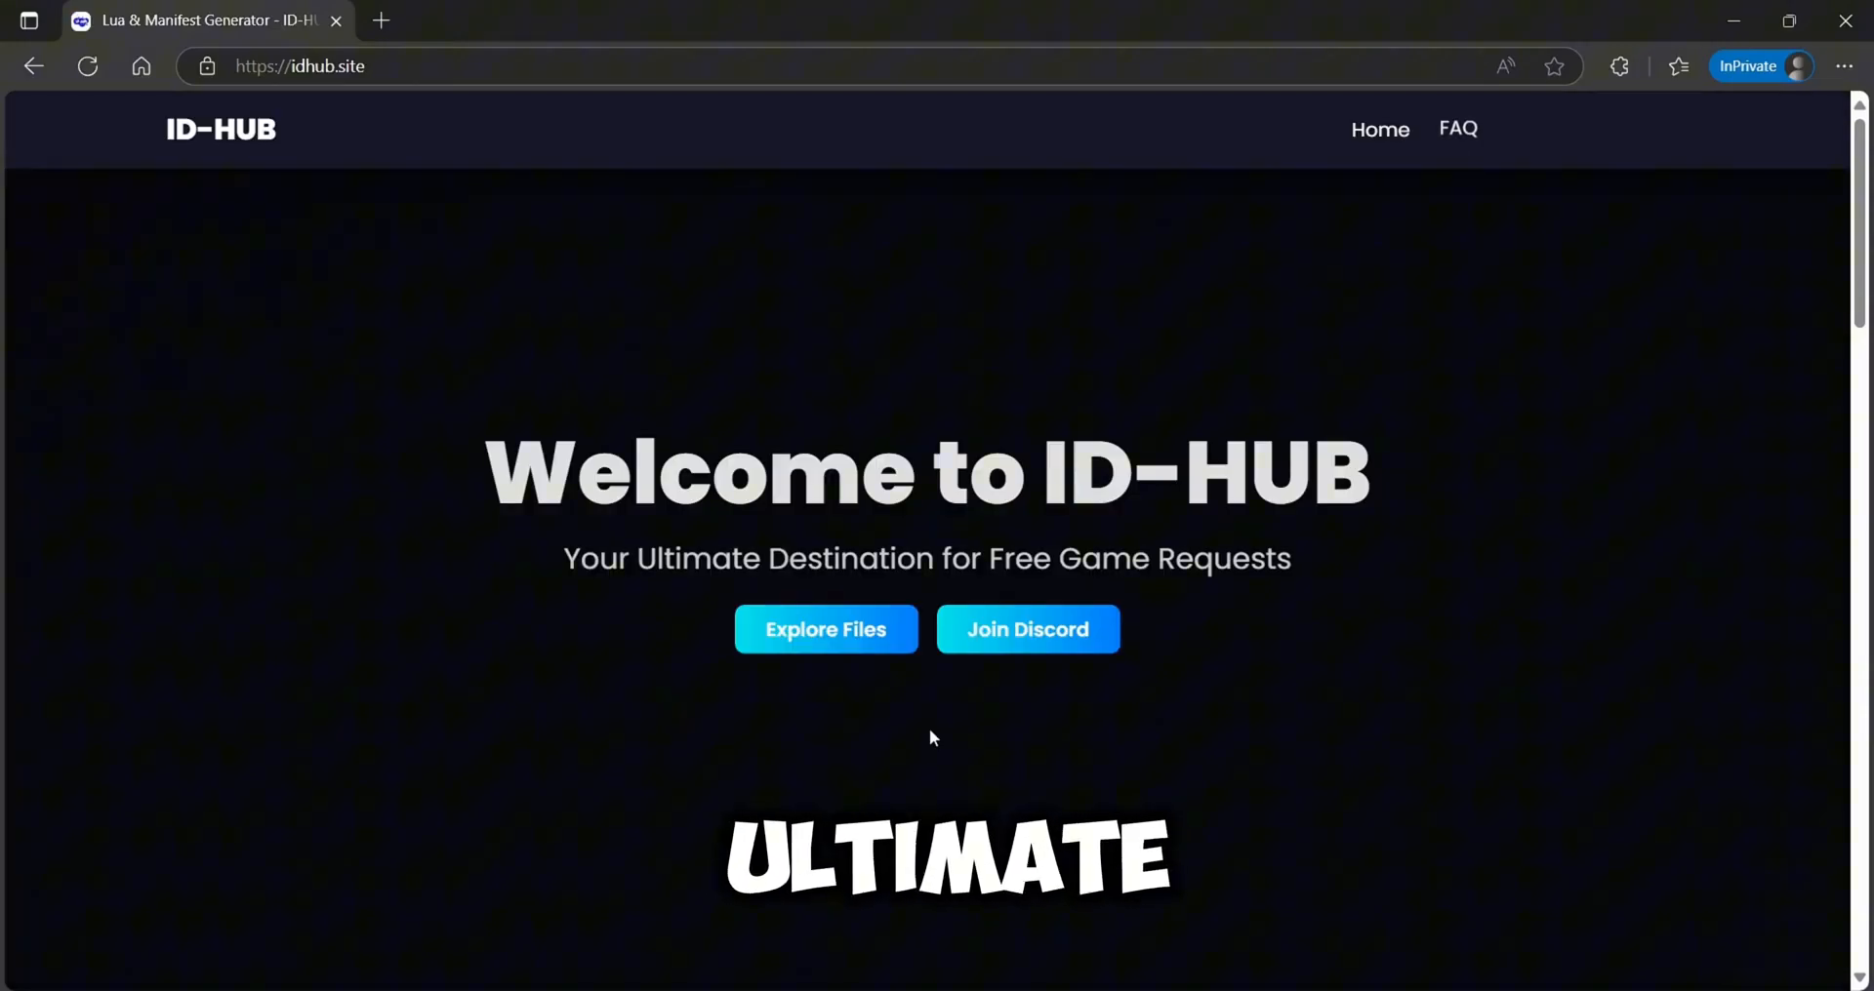
mouse_move(837, 654)
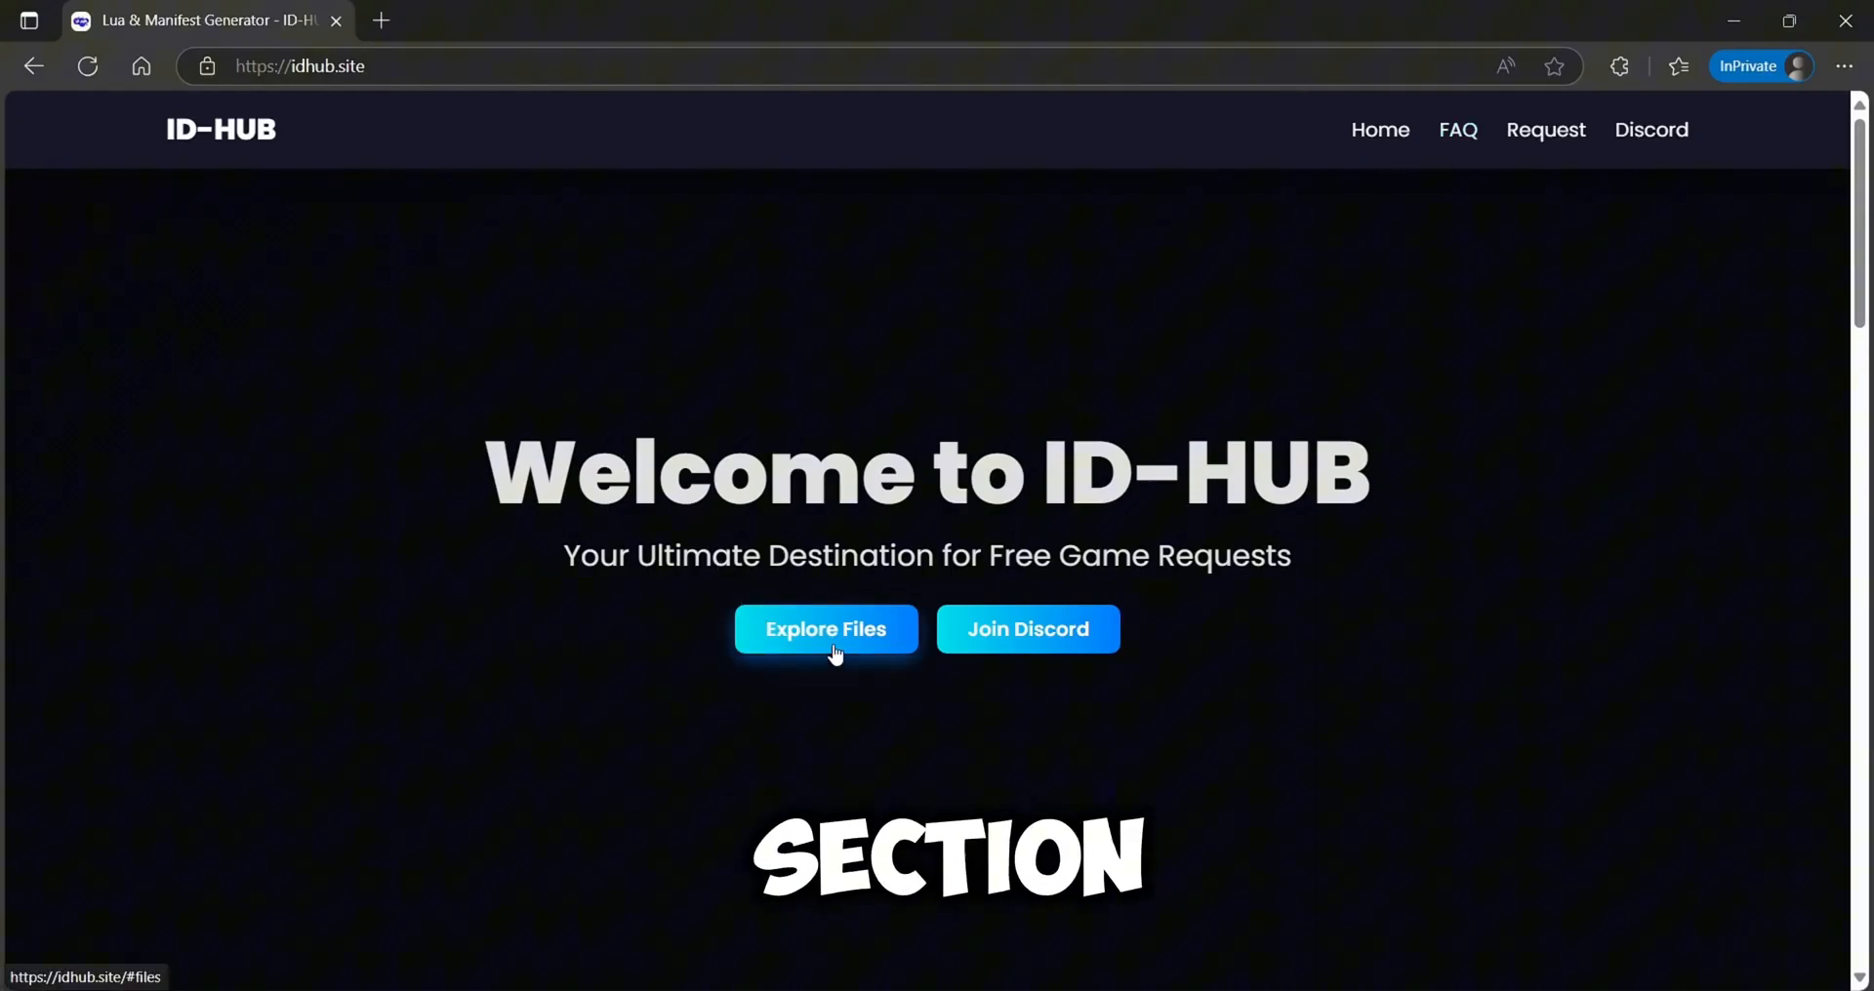
Step: Search the game files for 'Bla' and start downloading Black Myth Wukong (App ID 2358720)
click(825, 629)
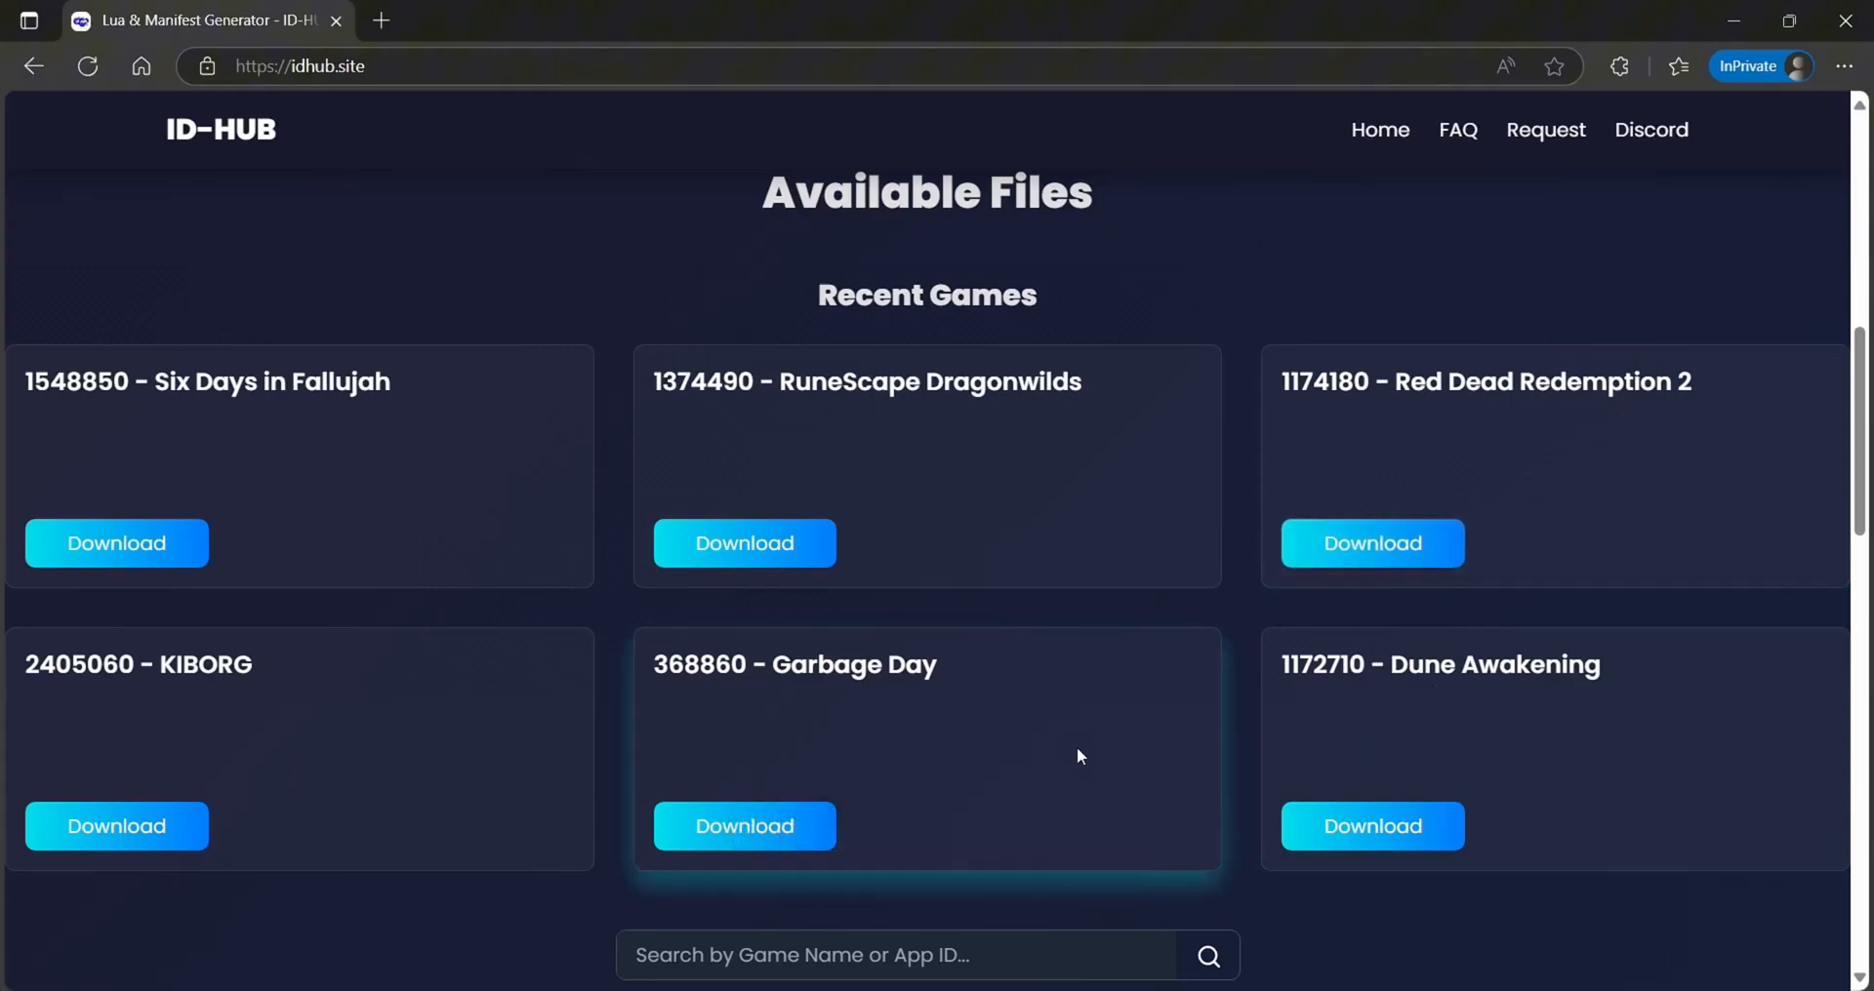
scroll(down, 3)
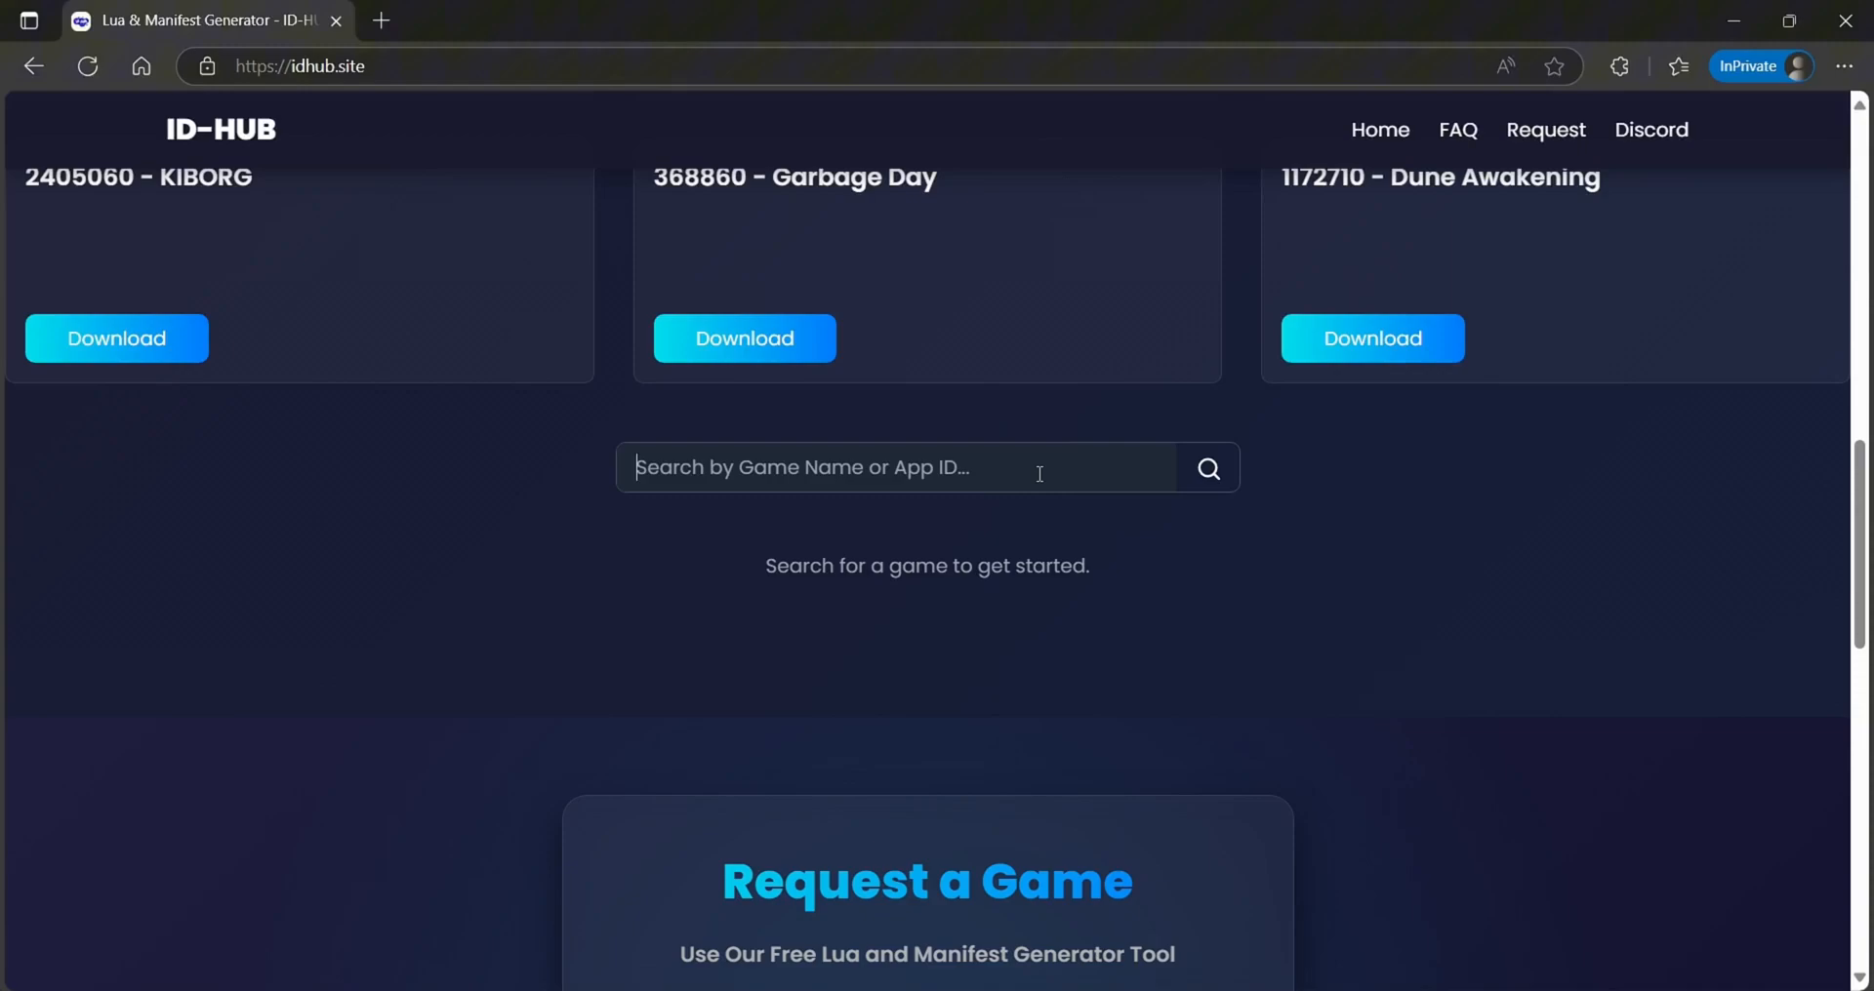
text(Black Myth)
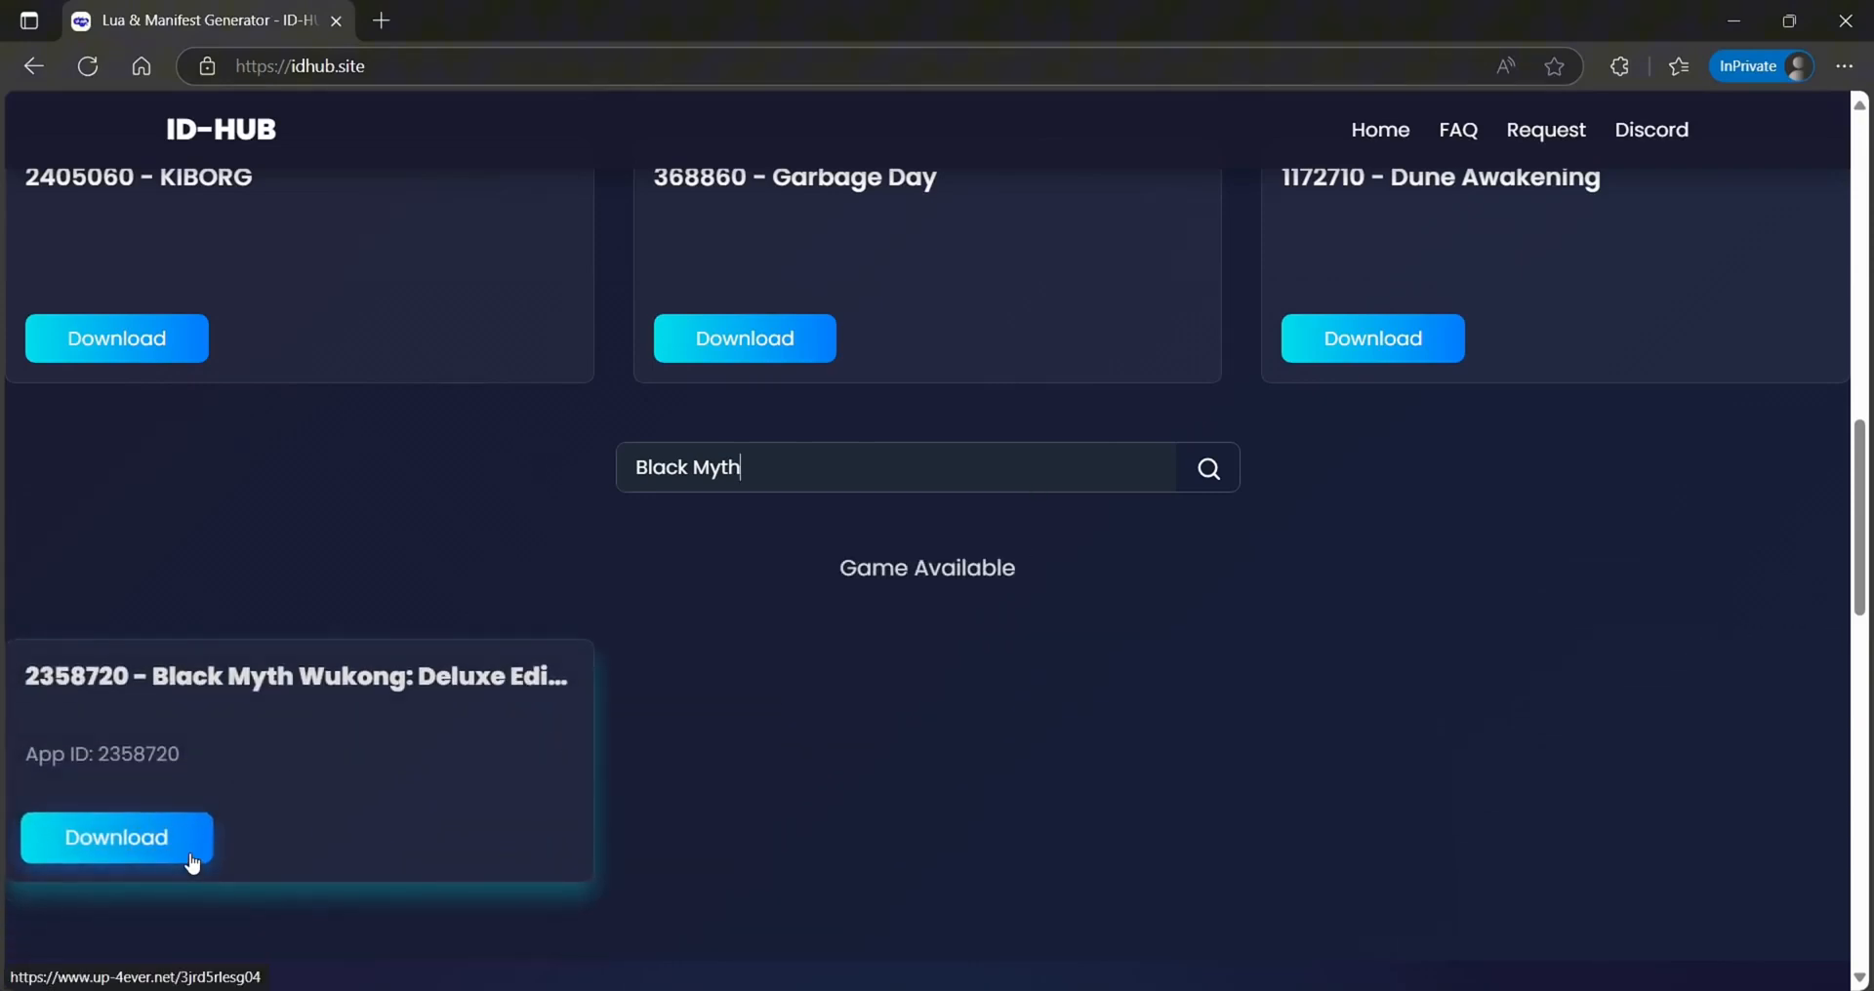
click(116, 837)
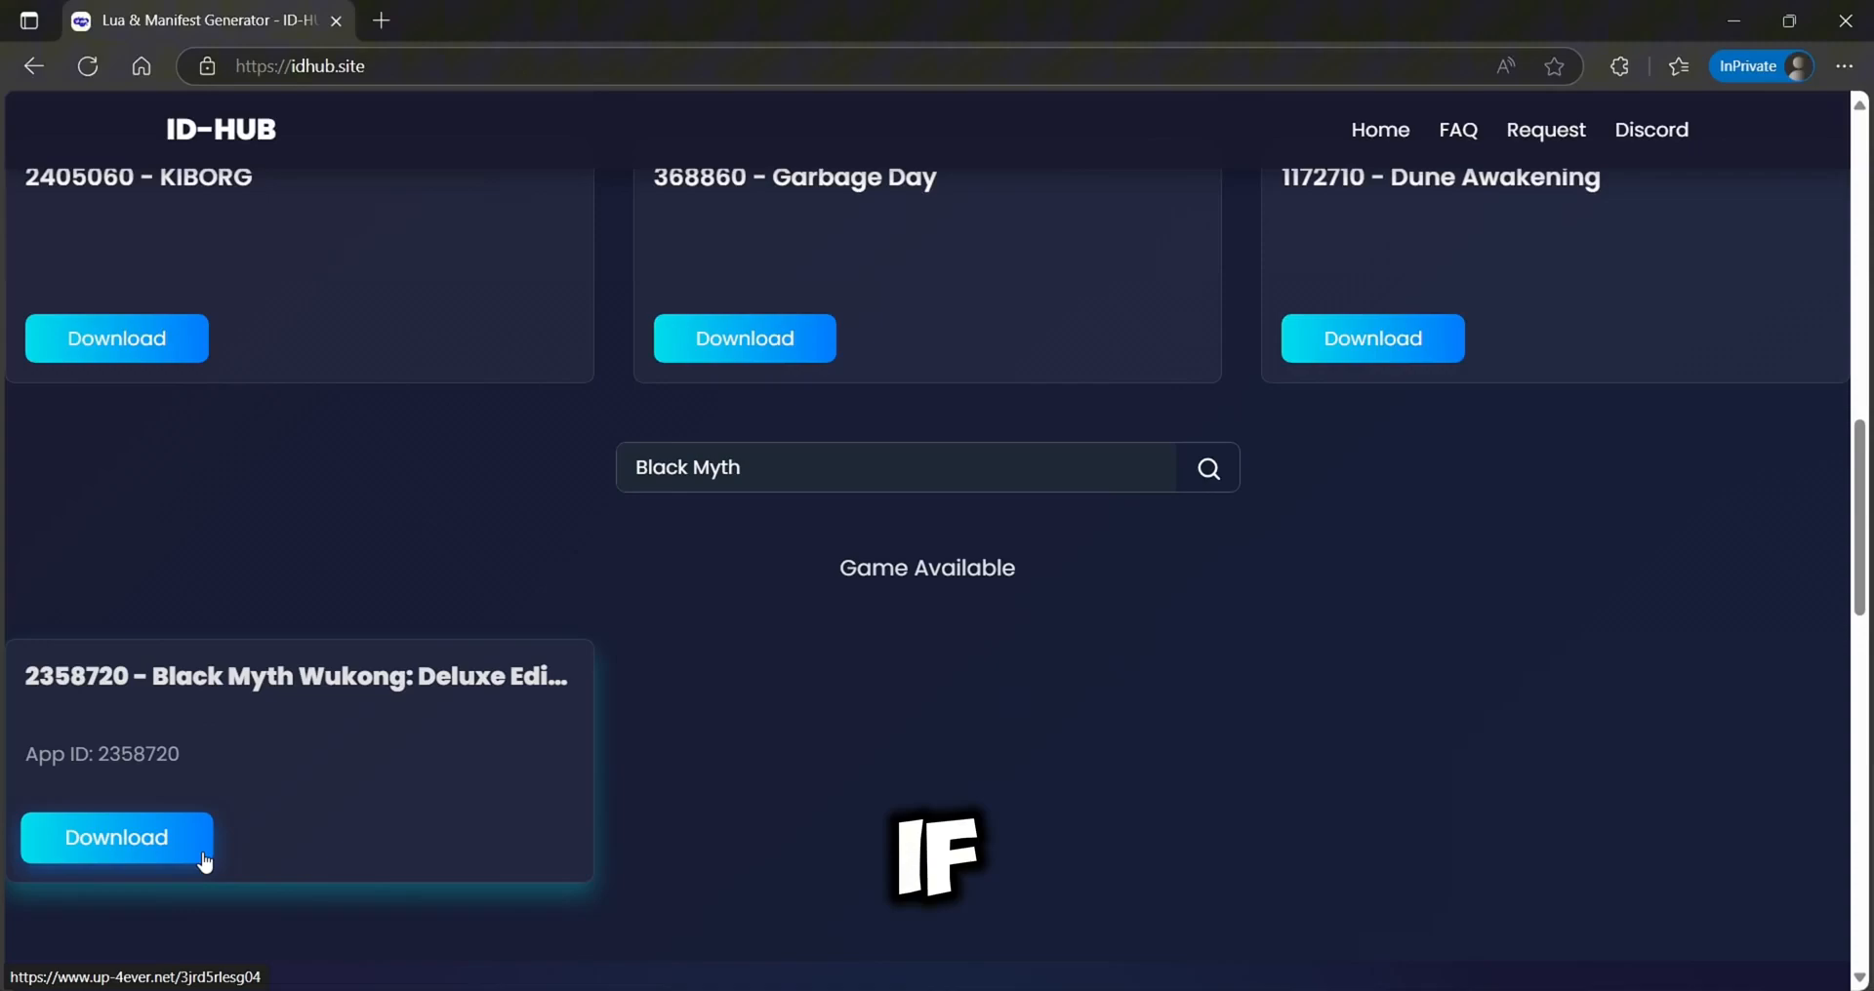
Step: Submit an App ID request for 758398 on the Request form, then view the FAQ section
click(1544, 129)
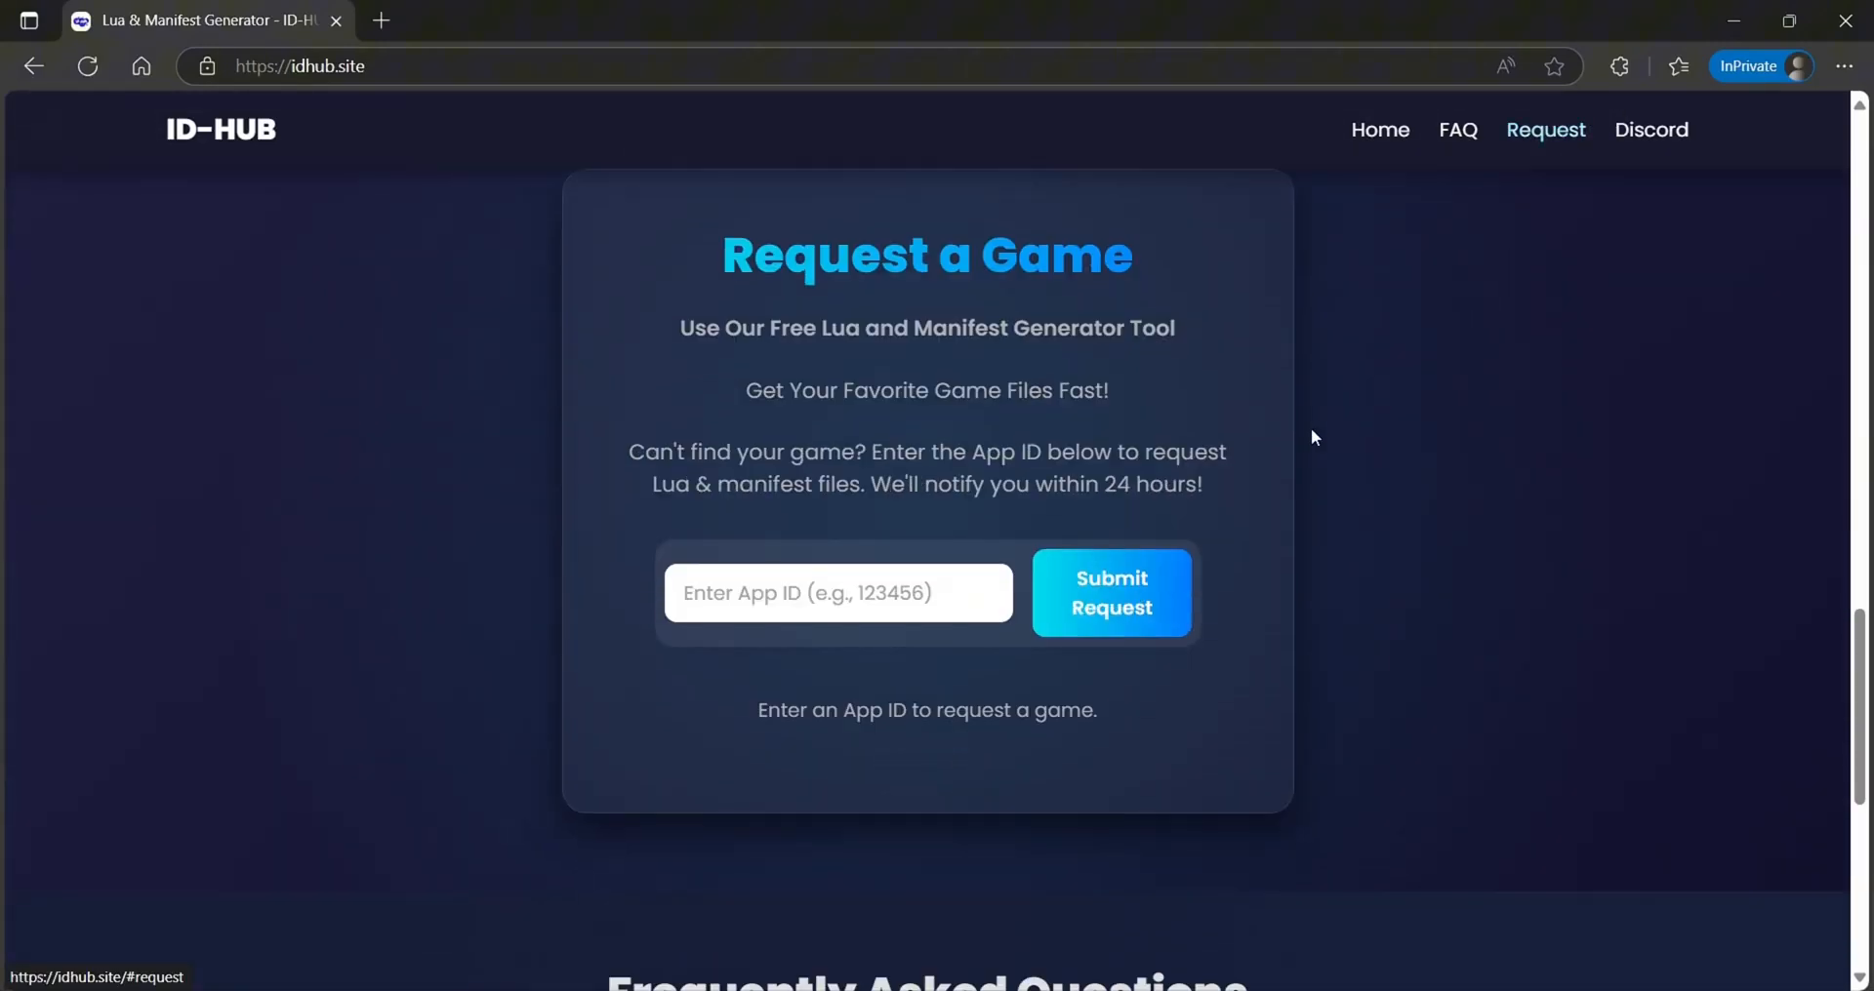
click(836, 592)
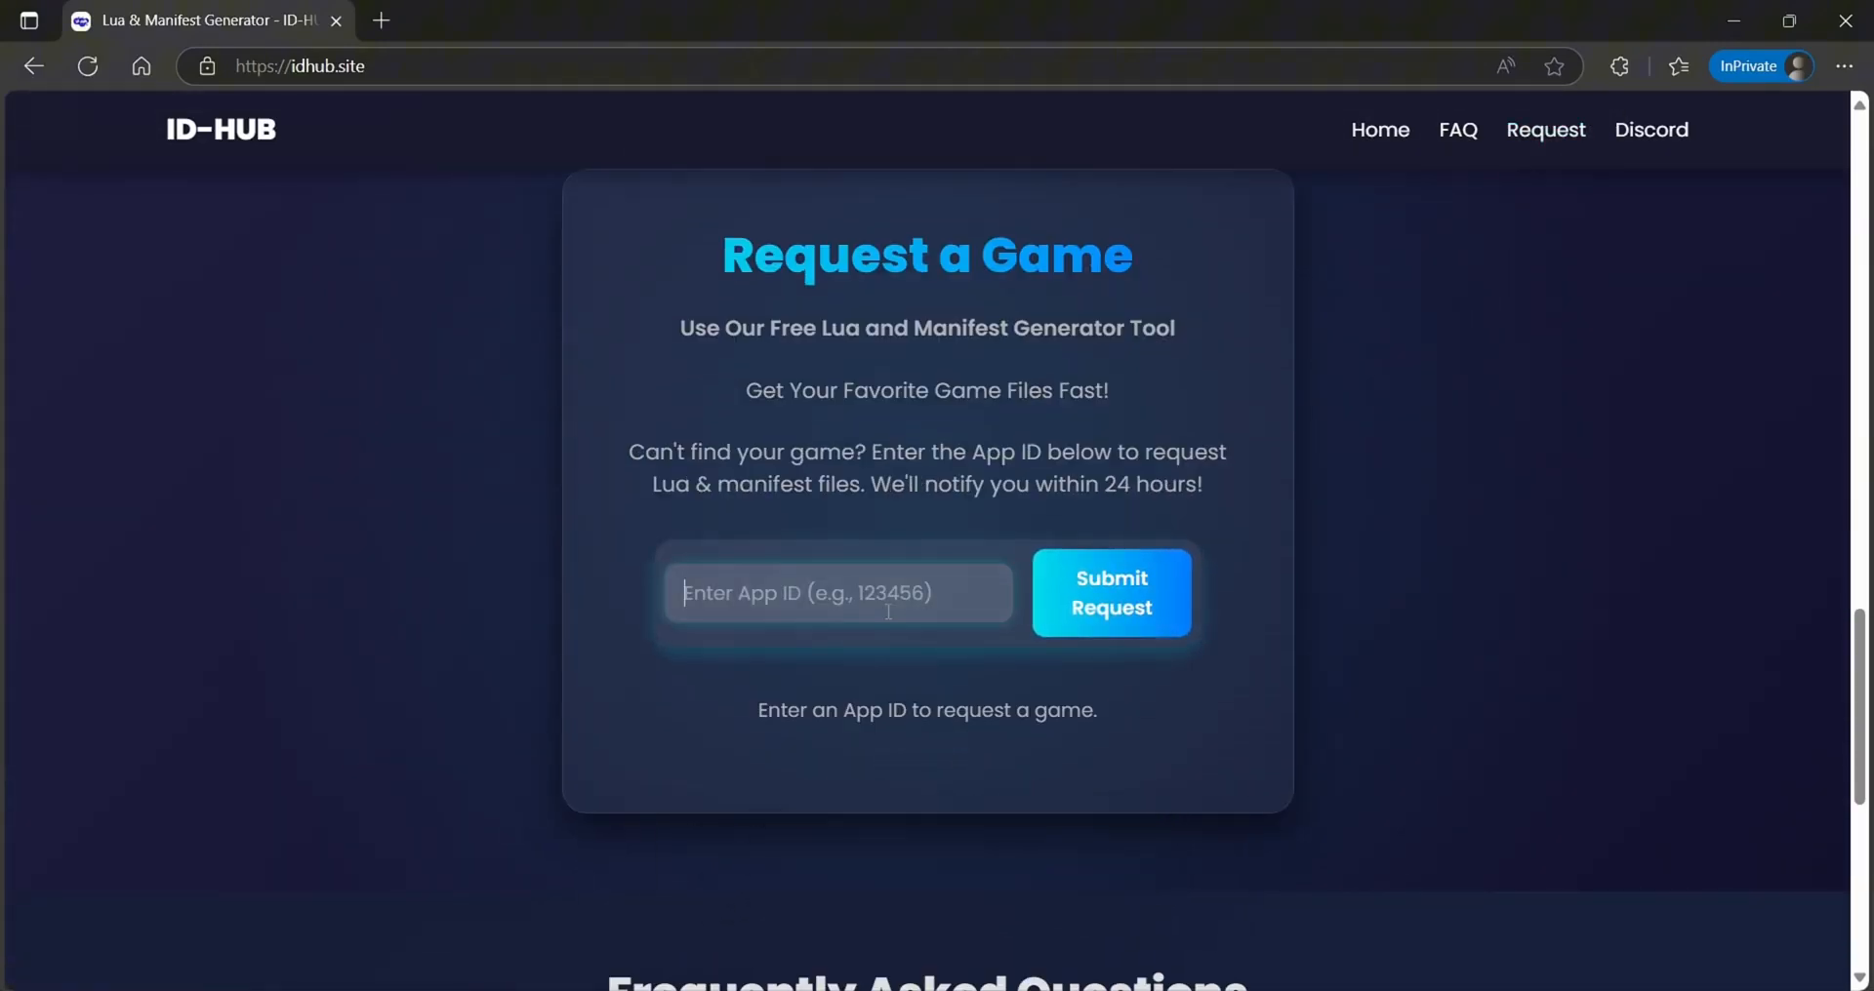
text(758398)
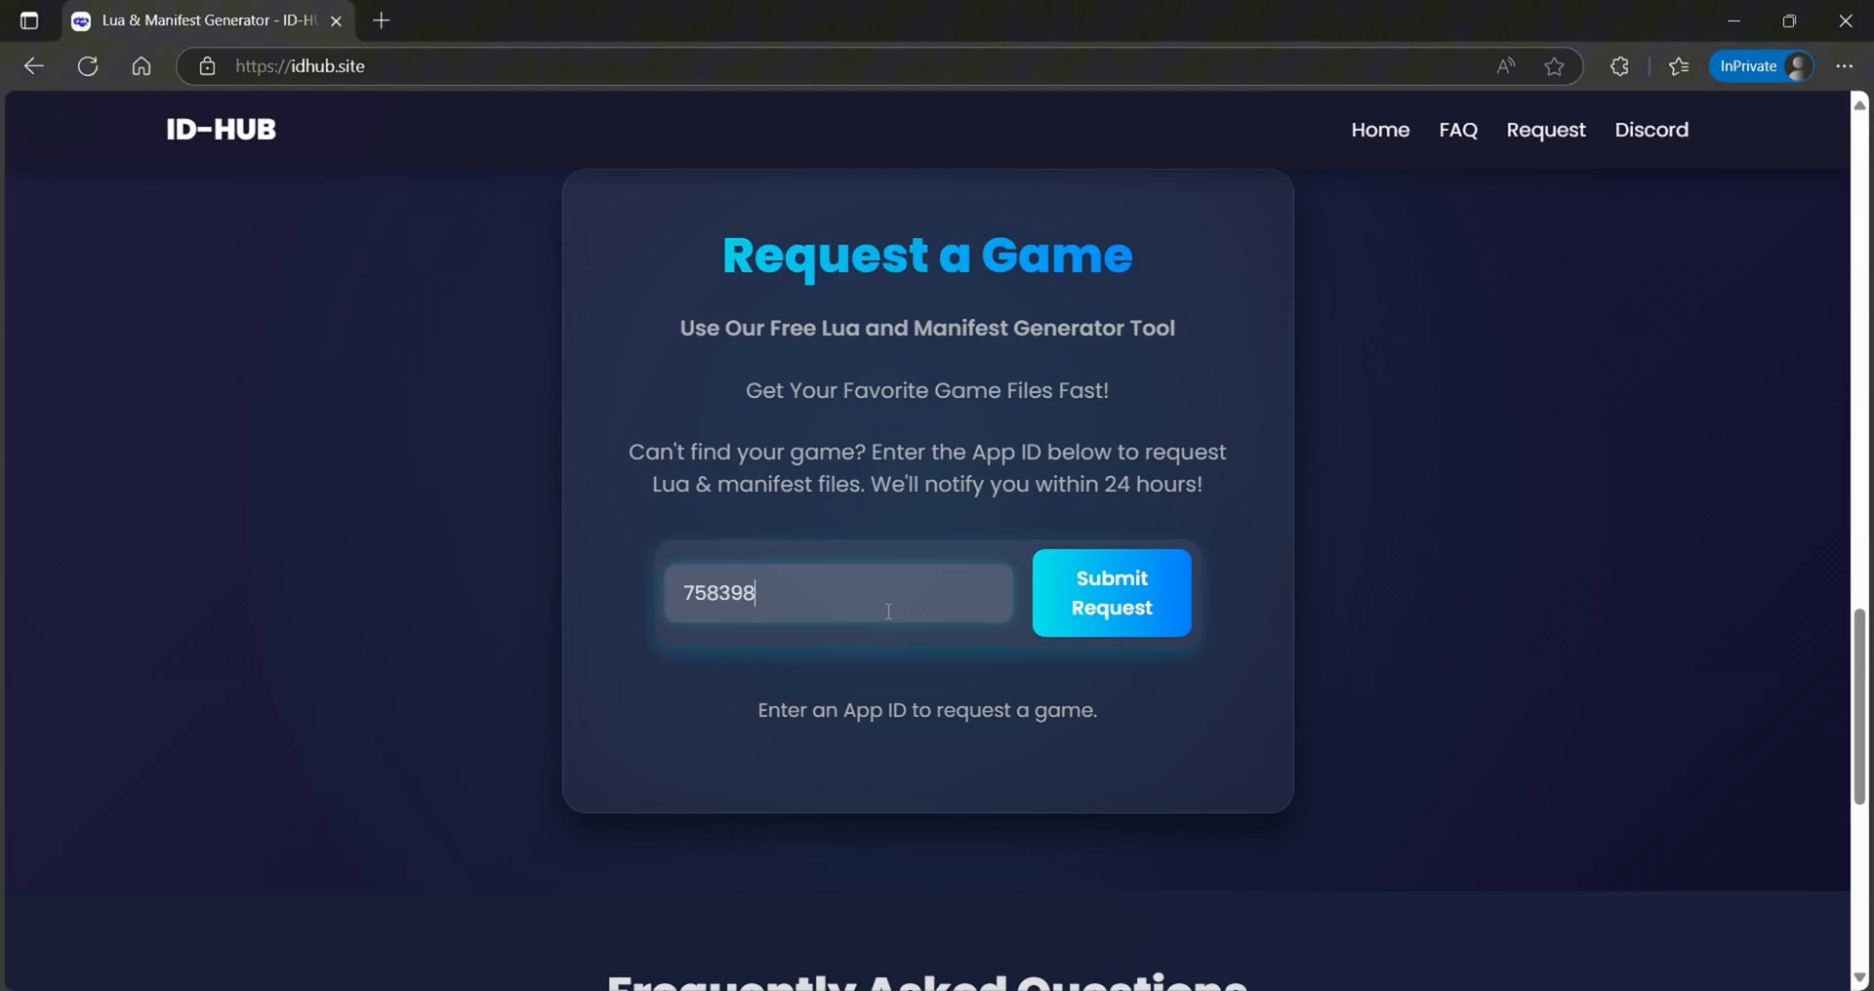
click(1109, 594)
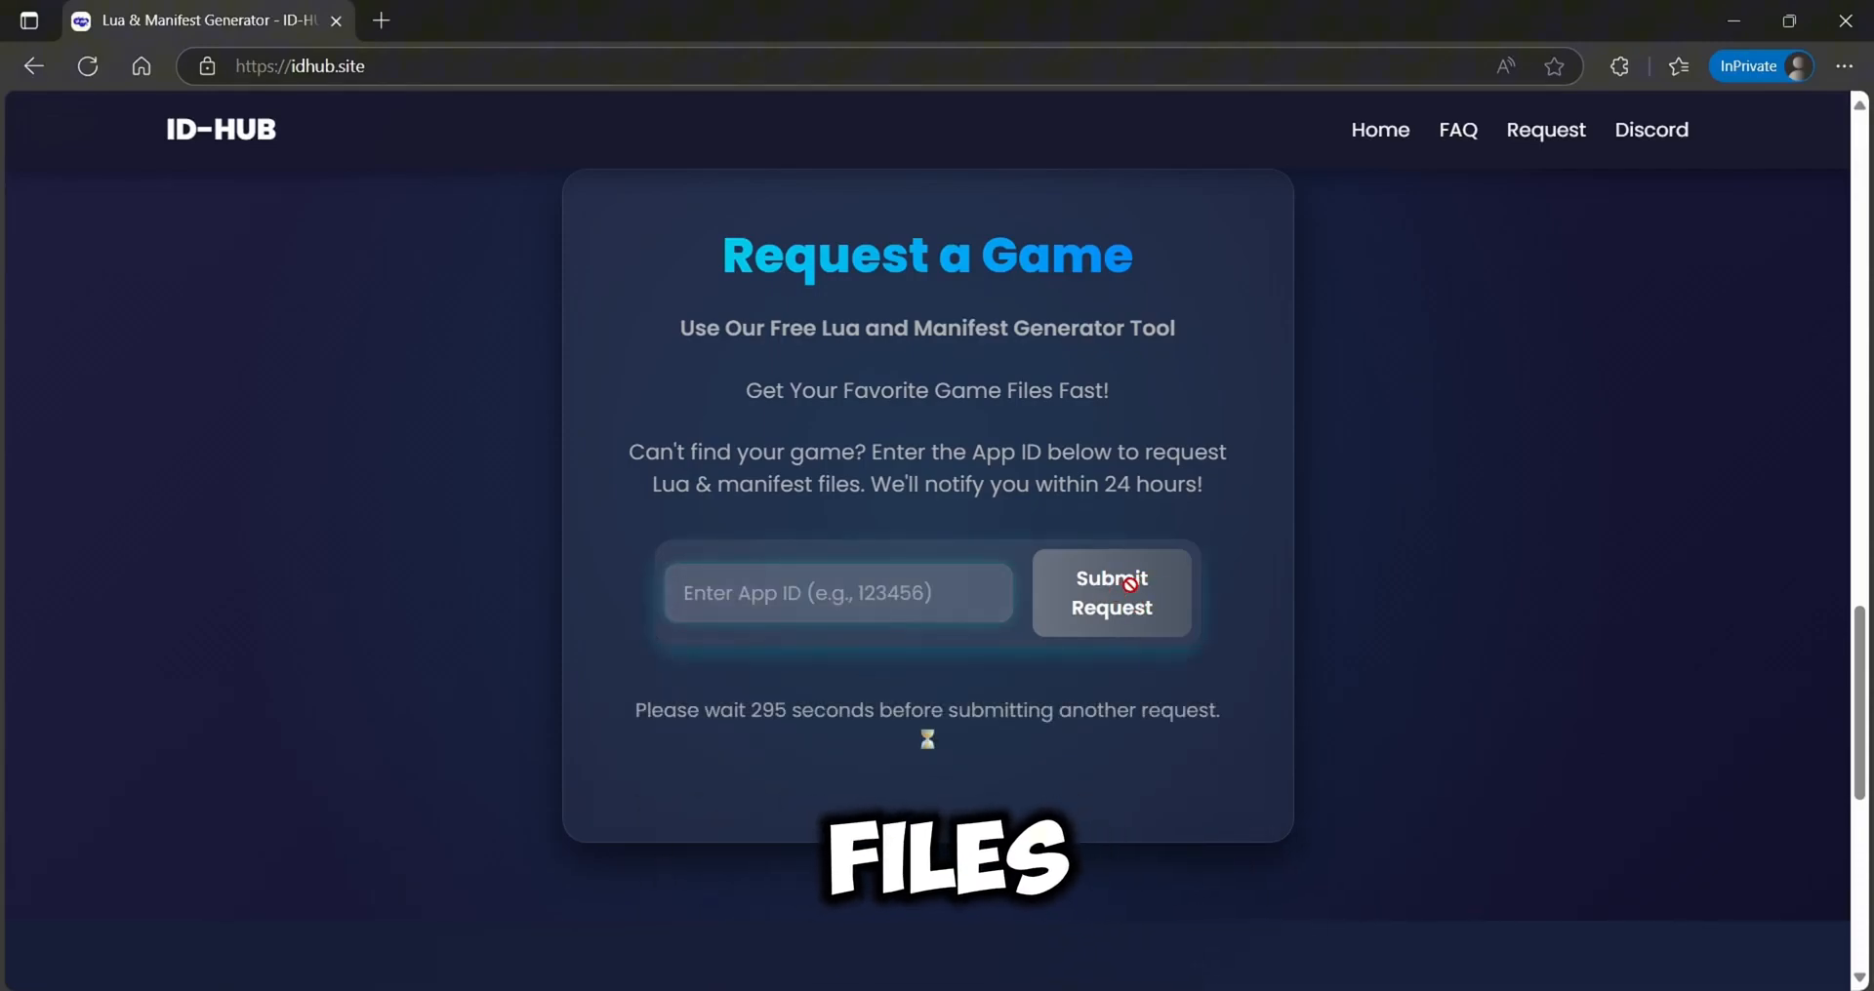
scroll(down, 3)
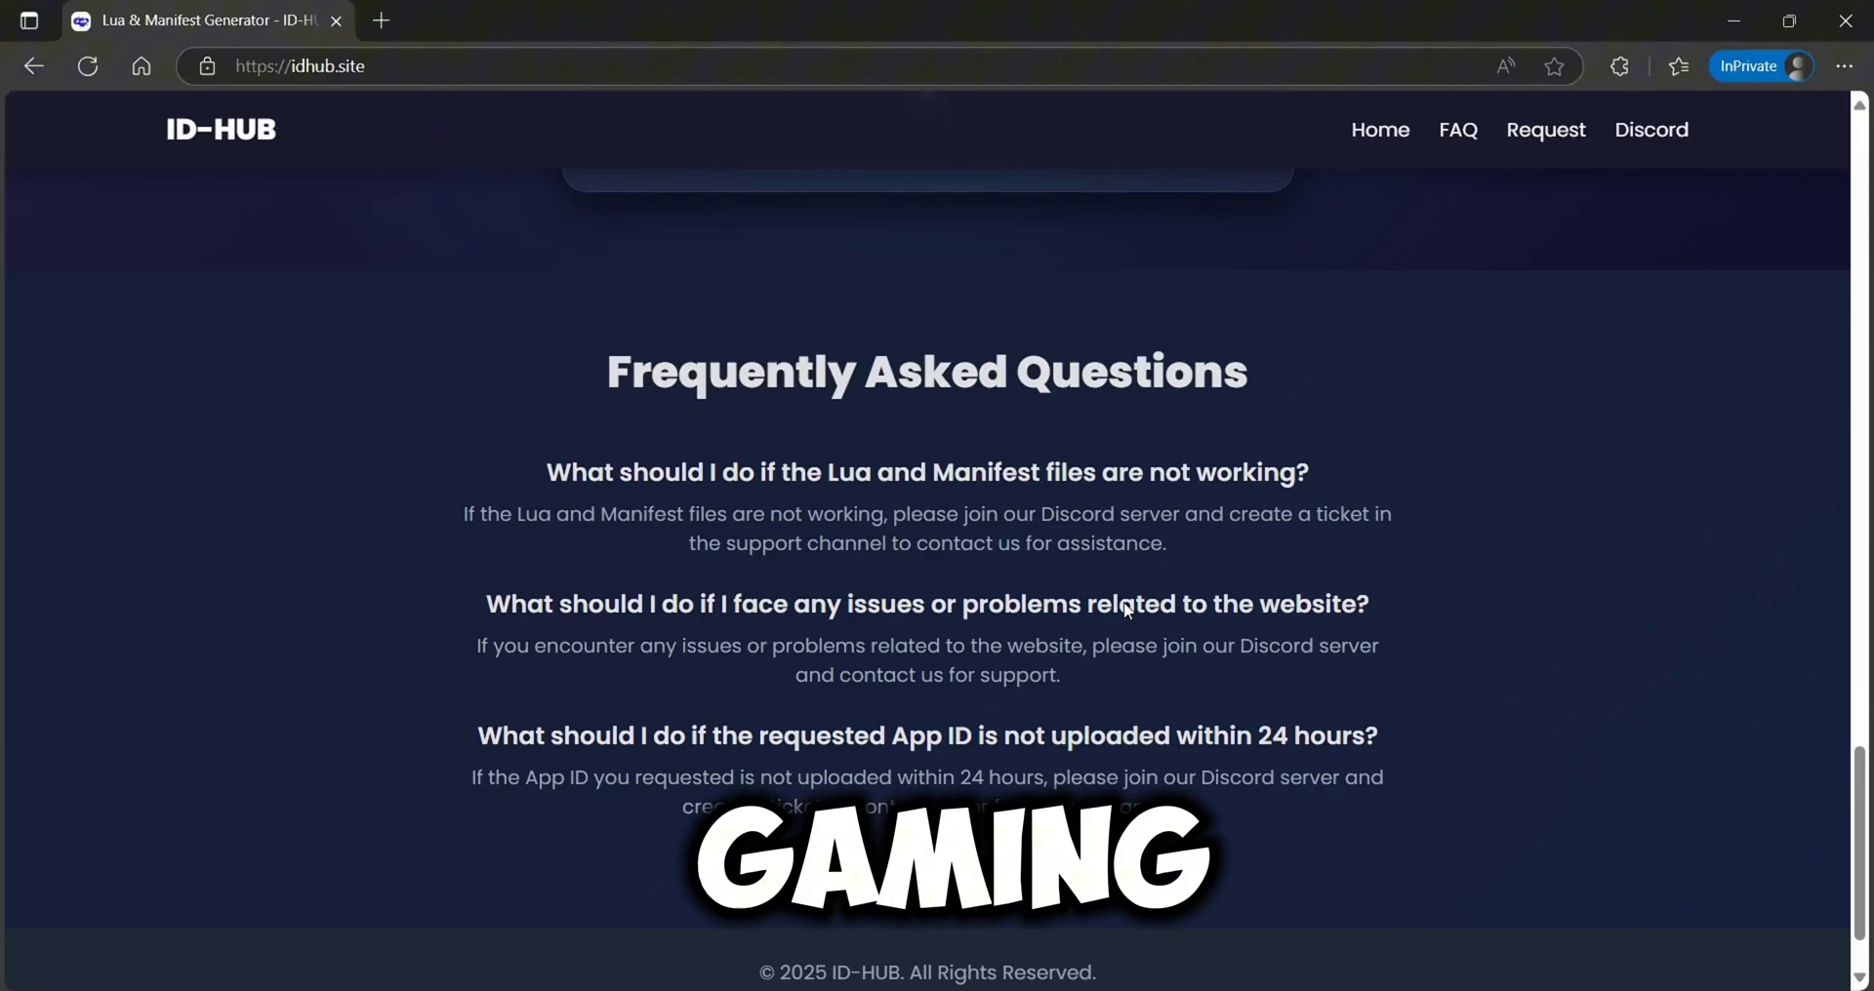